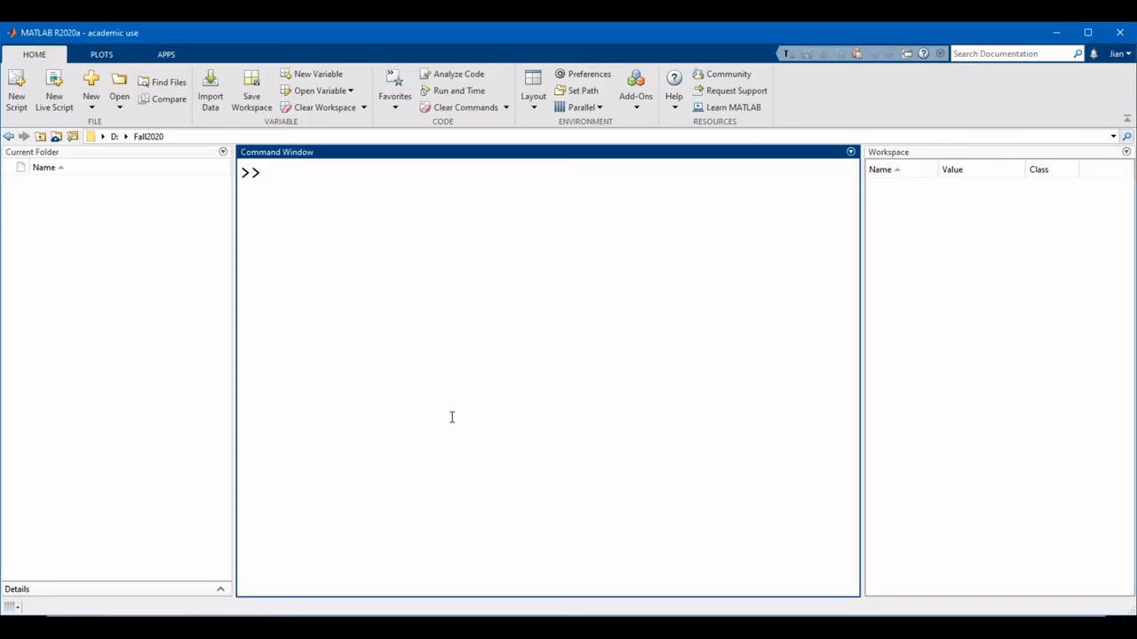
- Enter A = [1 2 3 4] to define a four-element row vector
text(A =)
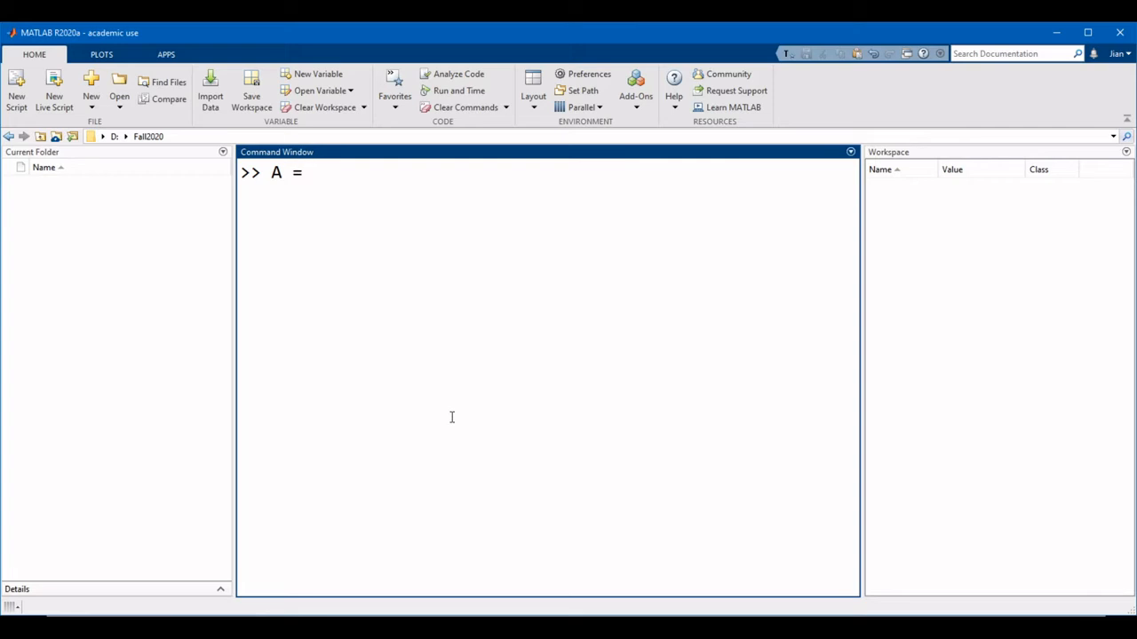
text([)
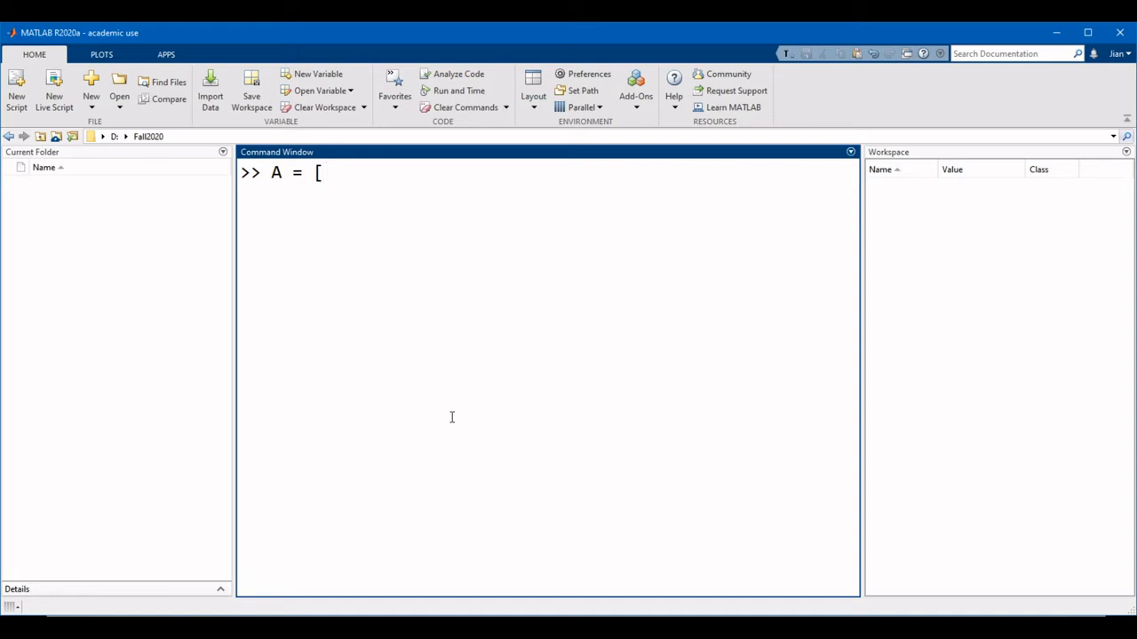
text(1 2)
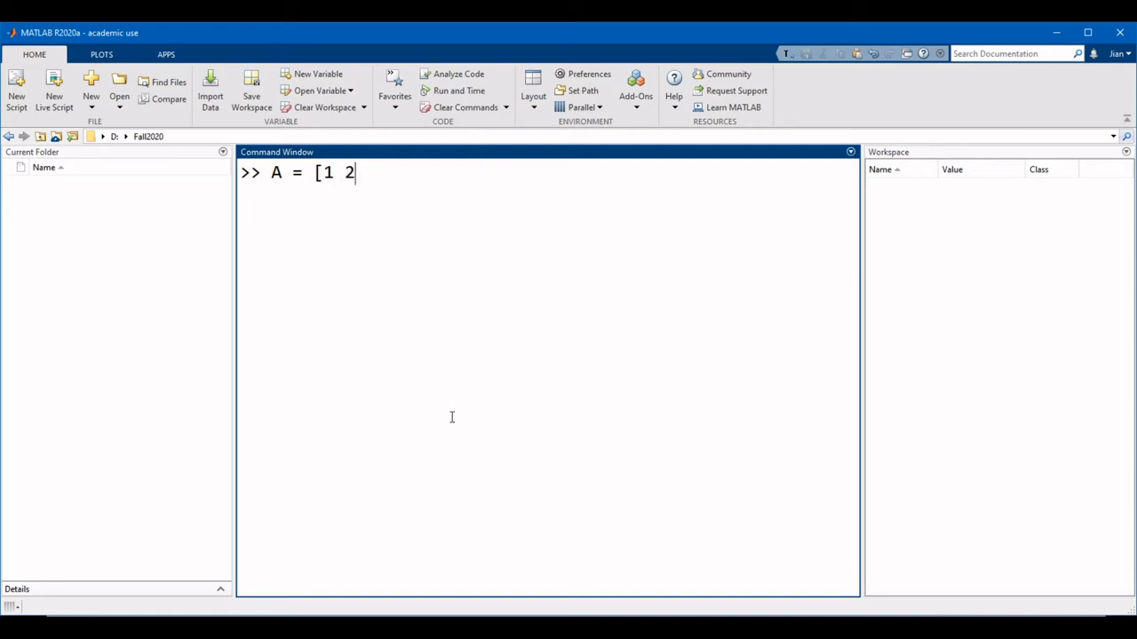
text(3 4)
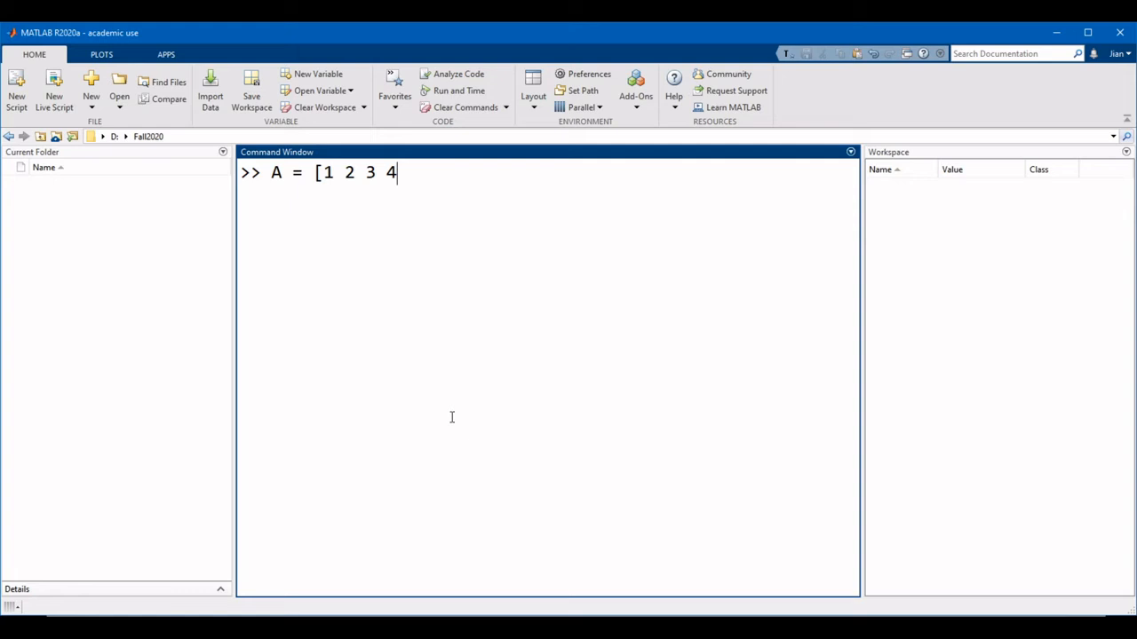
text(])
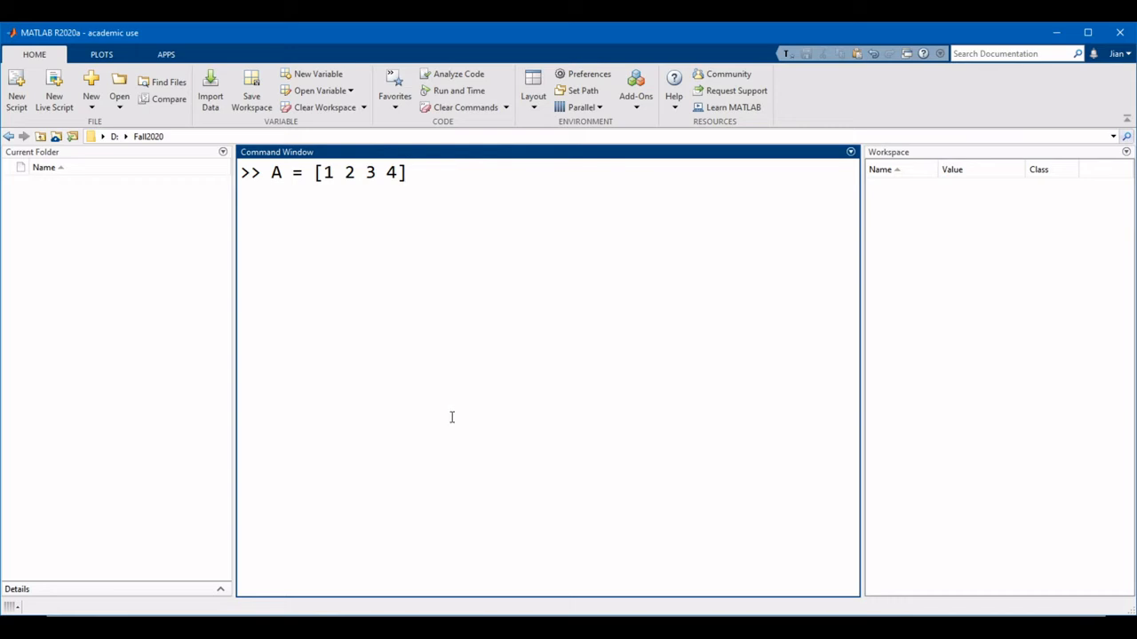
key(Return)
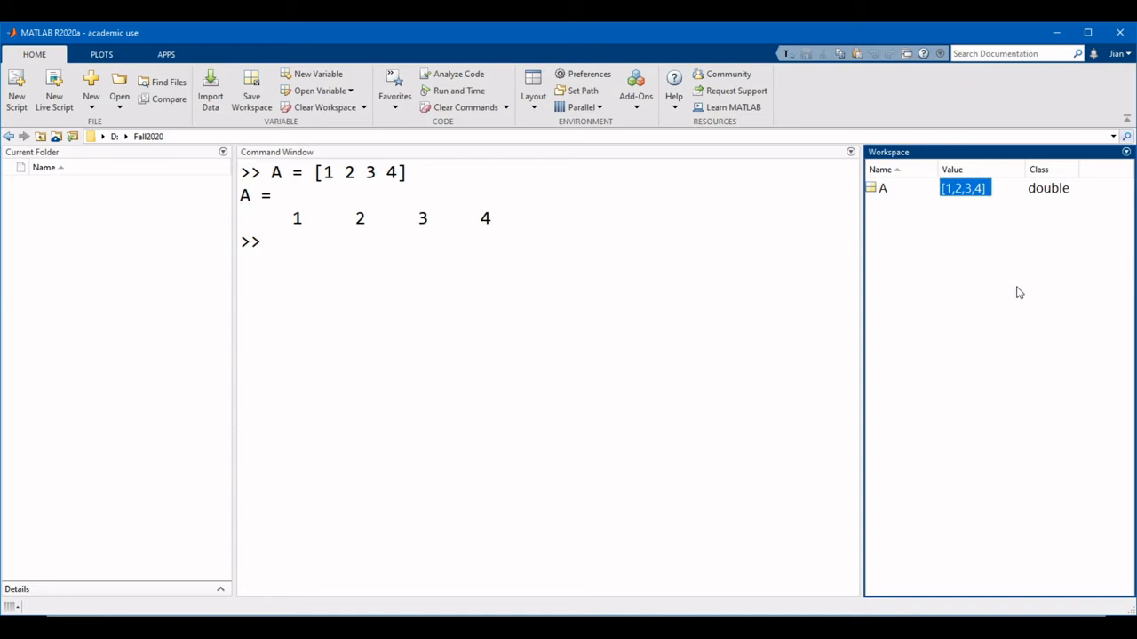
mouse_move(881, 188)
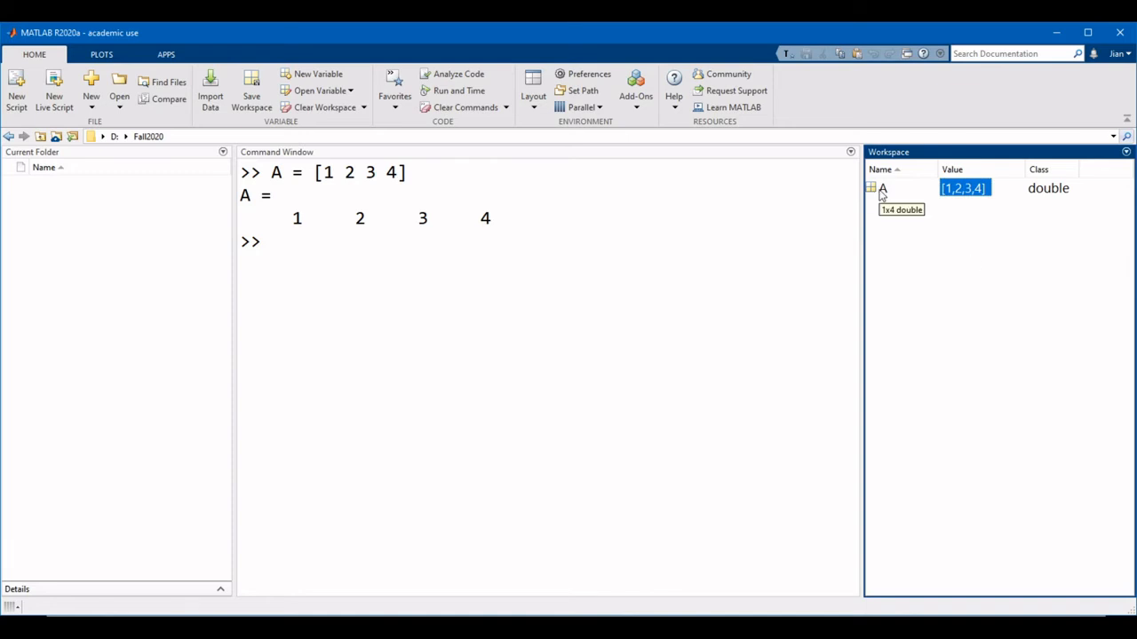
double_click(883, 189)
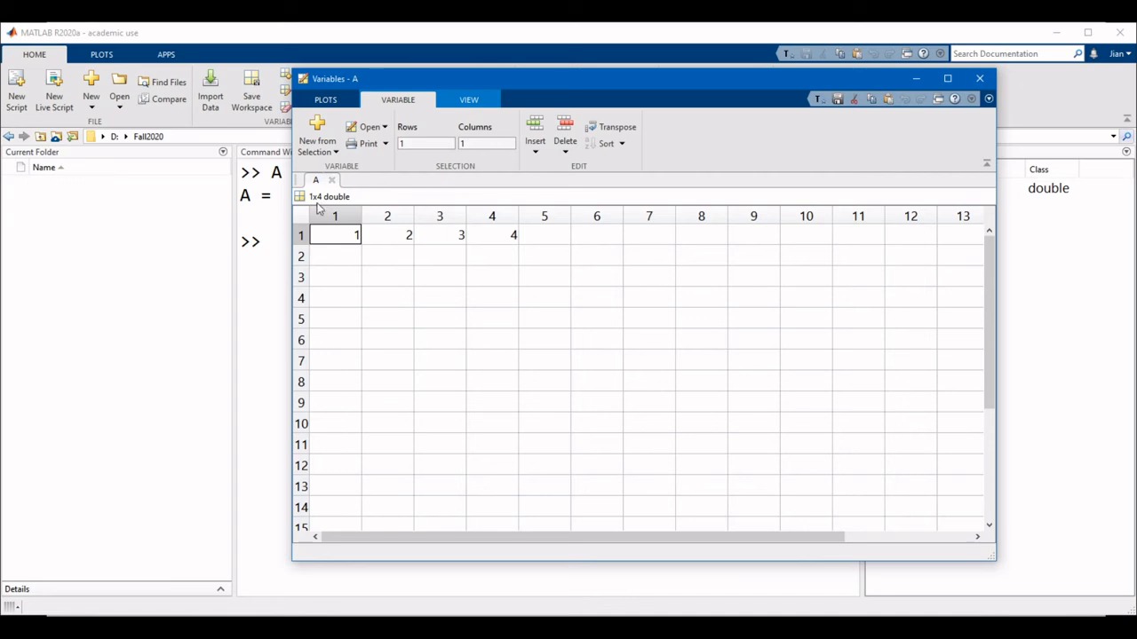
mouse_move(398, 242)
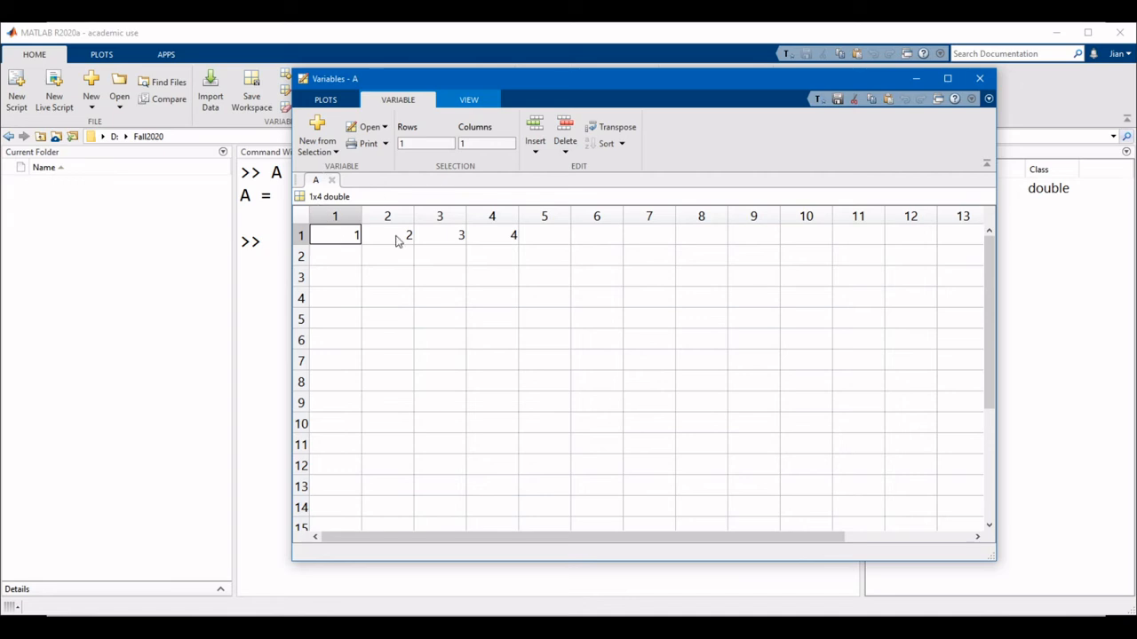
click(490, 234)
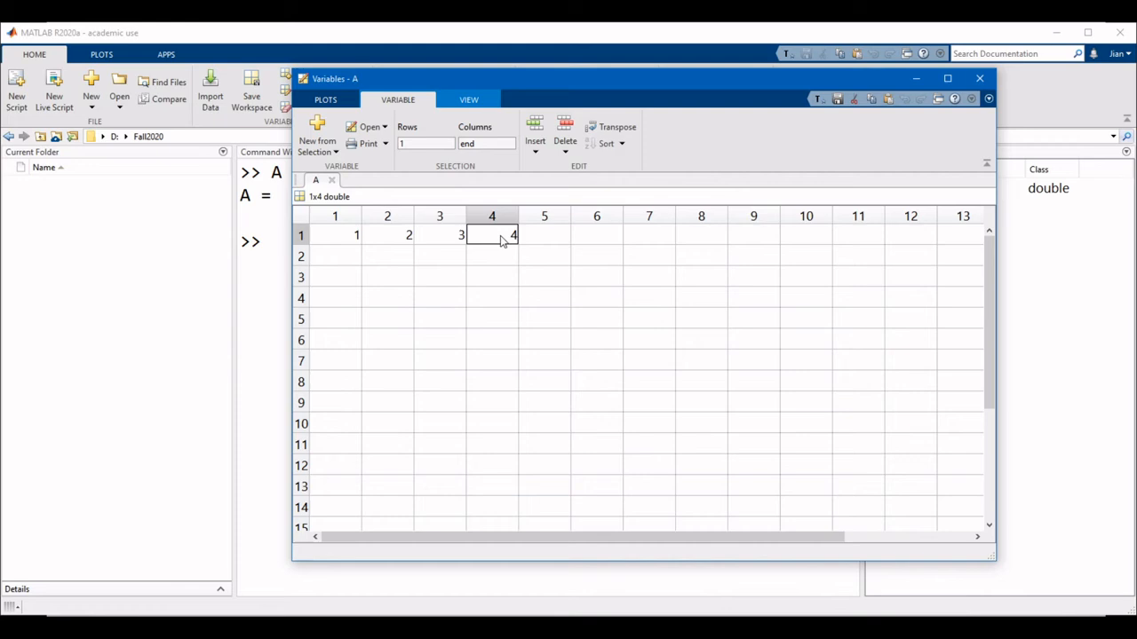
click(980, 78)
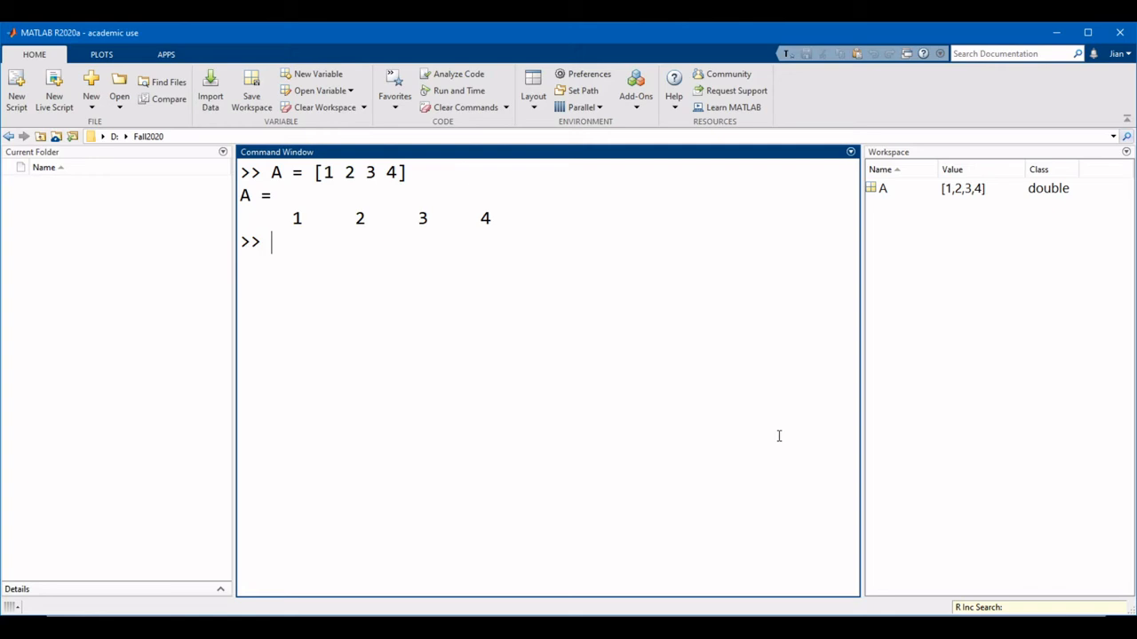
mouse_move(722, 428)
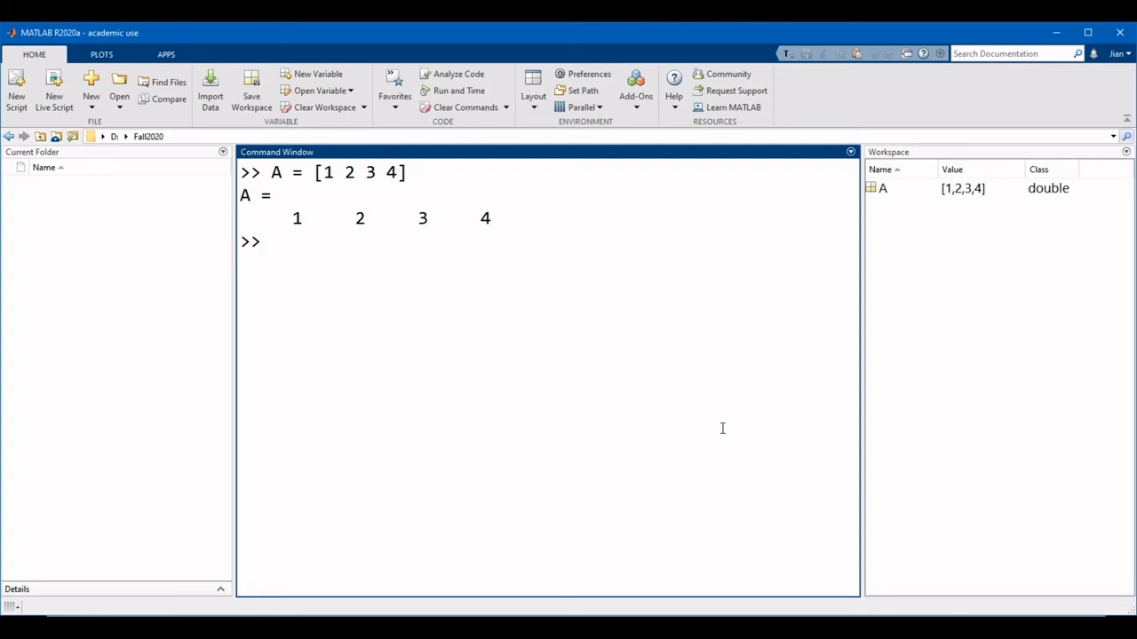
- Enter B = [2; 4; 6; 8] to define a column vector and select B in the Workspace
text(B =)
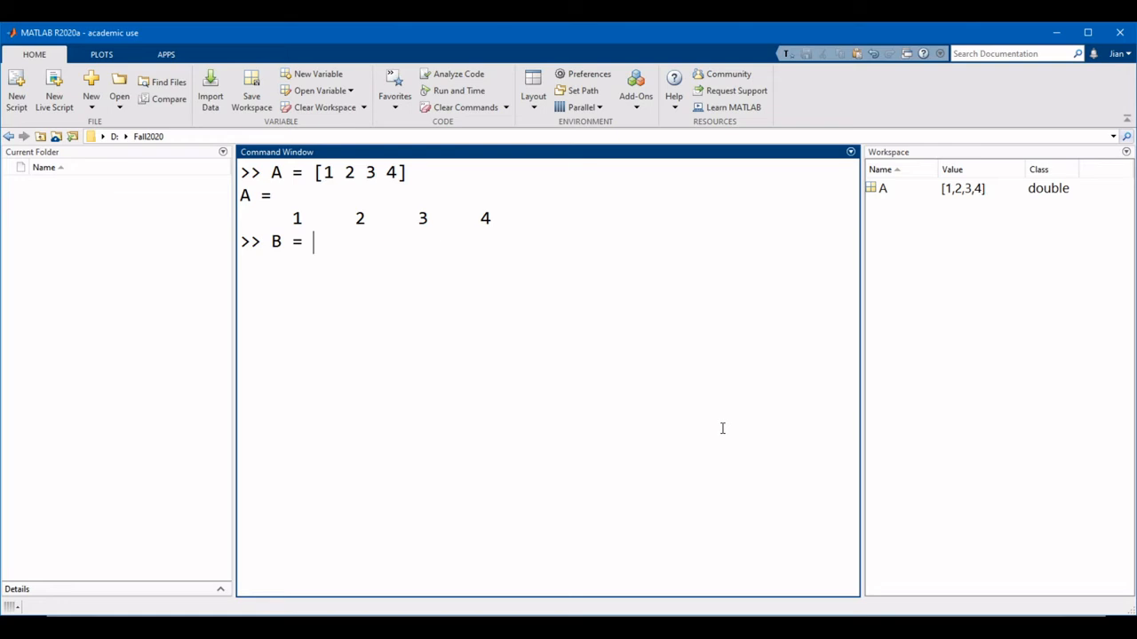
text([)
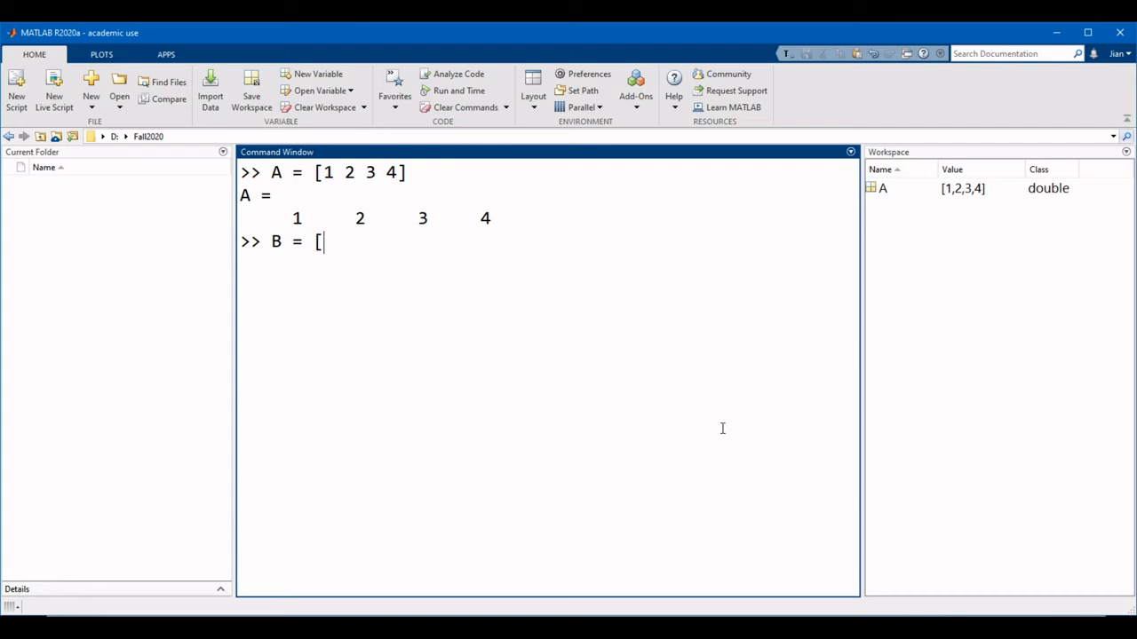
text(2;)
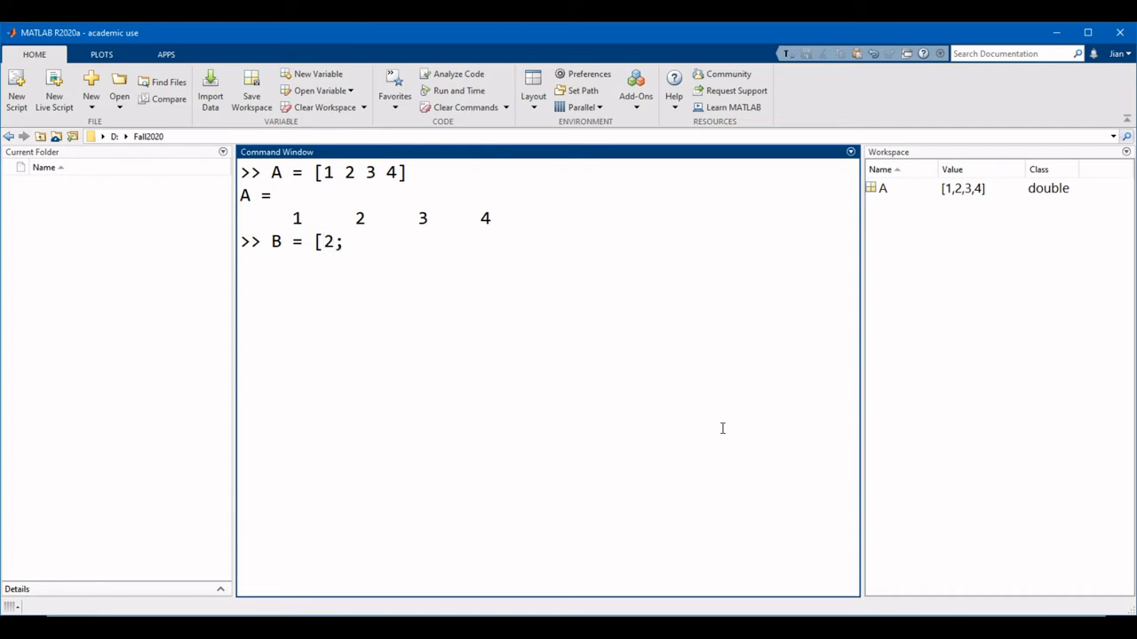
text(4; 6)
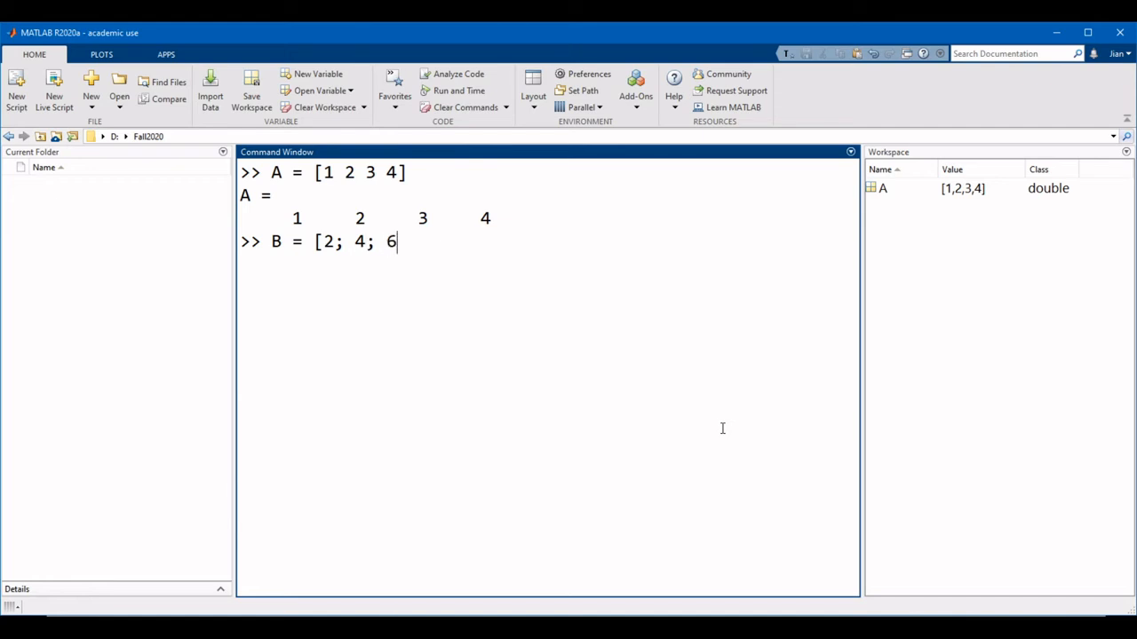
text(; 8)
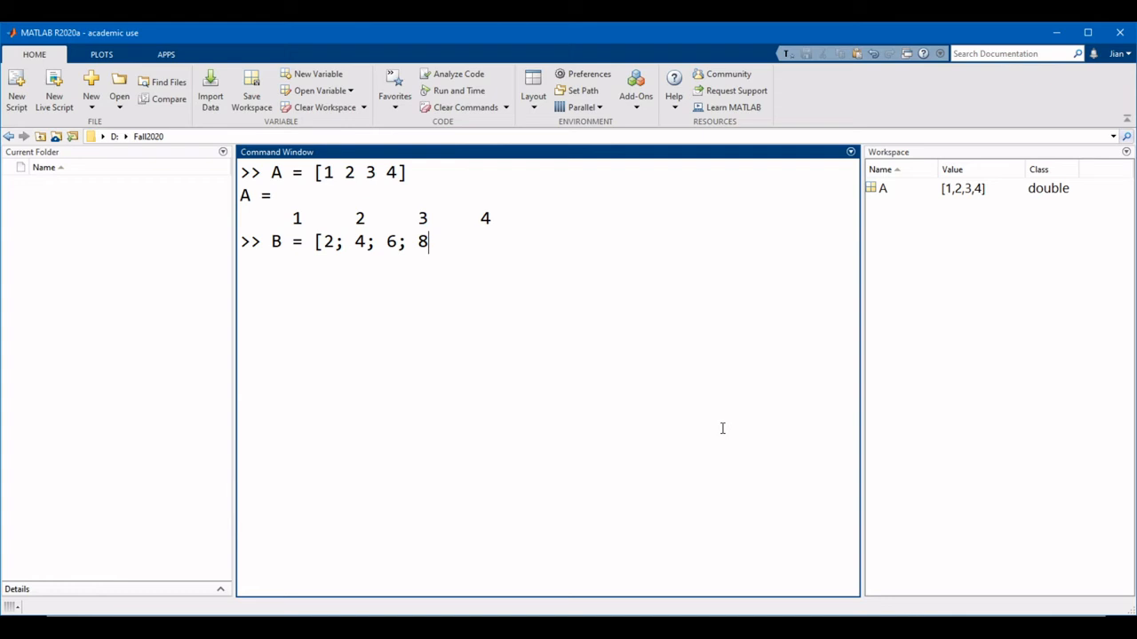
text(])
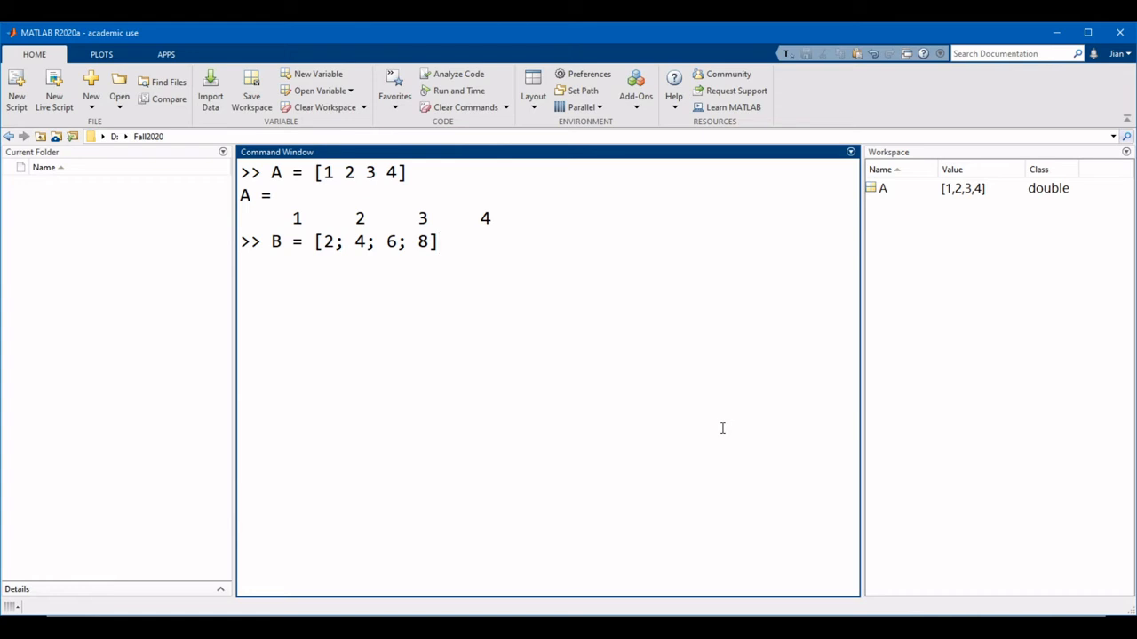
key(Return)
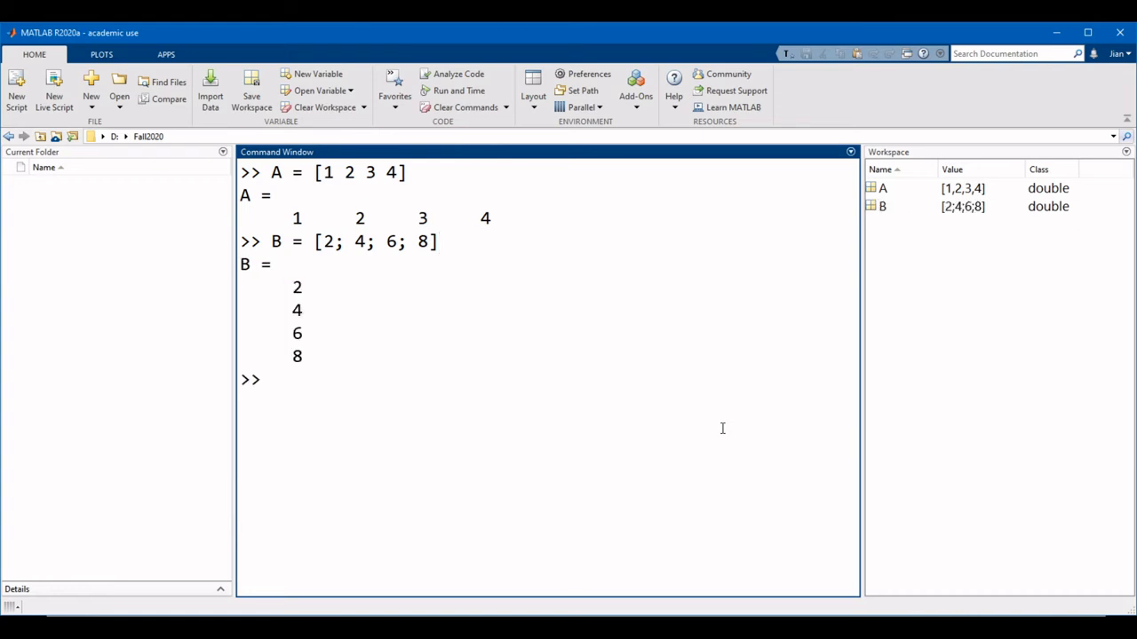
click(884, 206)
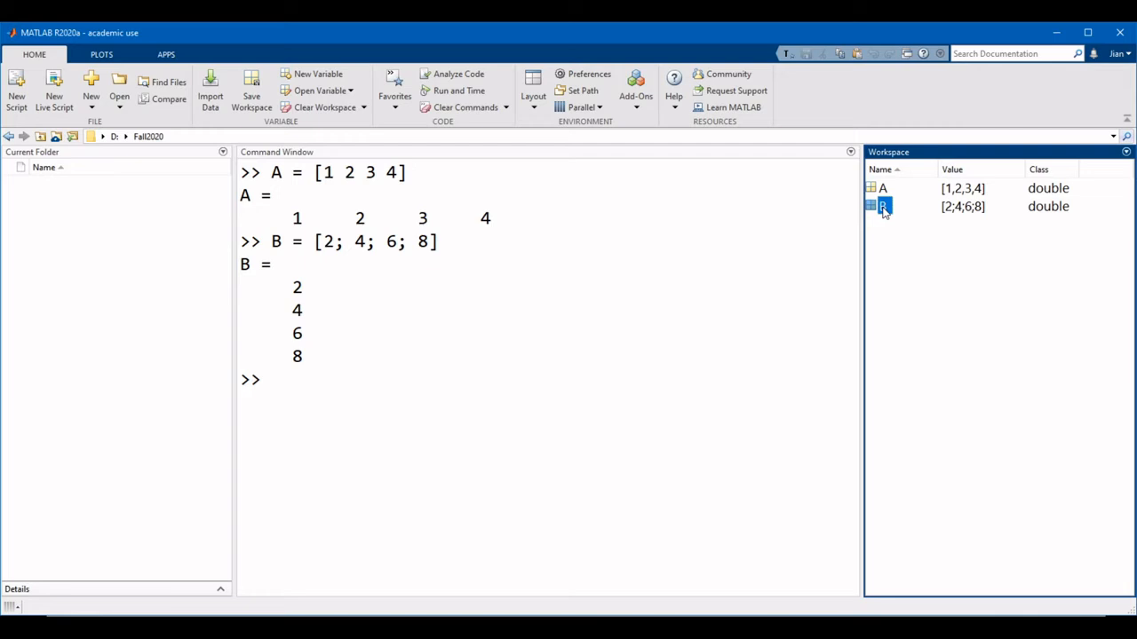
double_click(884, 206)
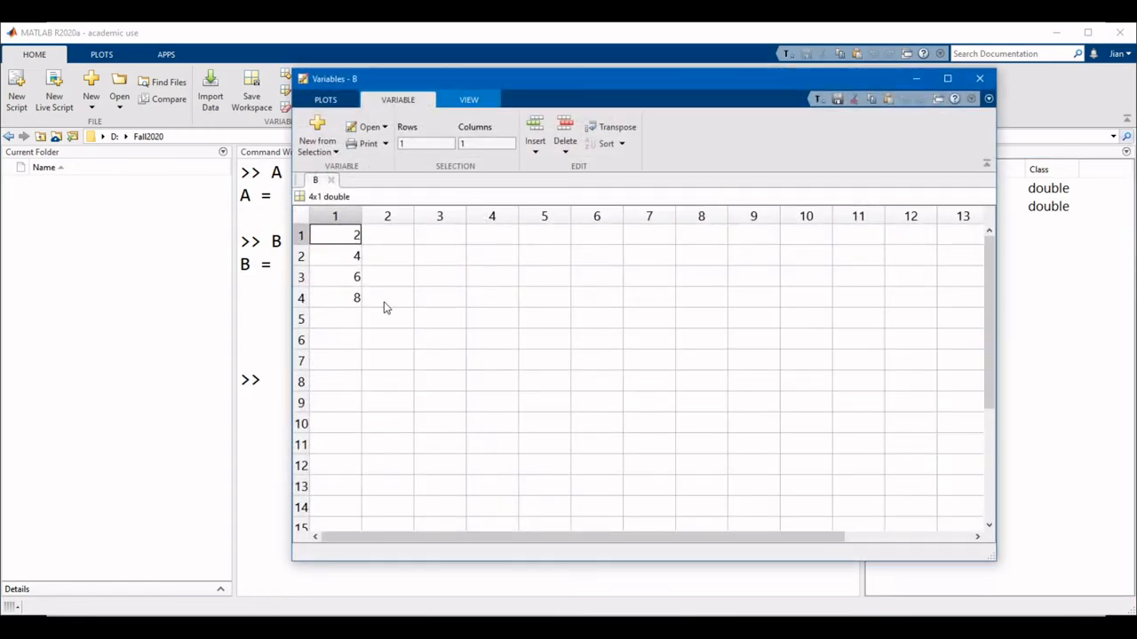
mouse_move(316, 209)
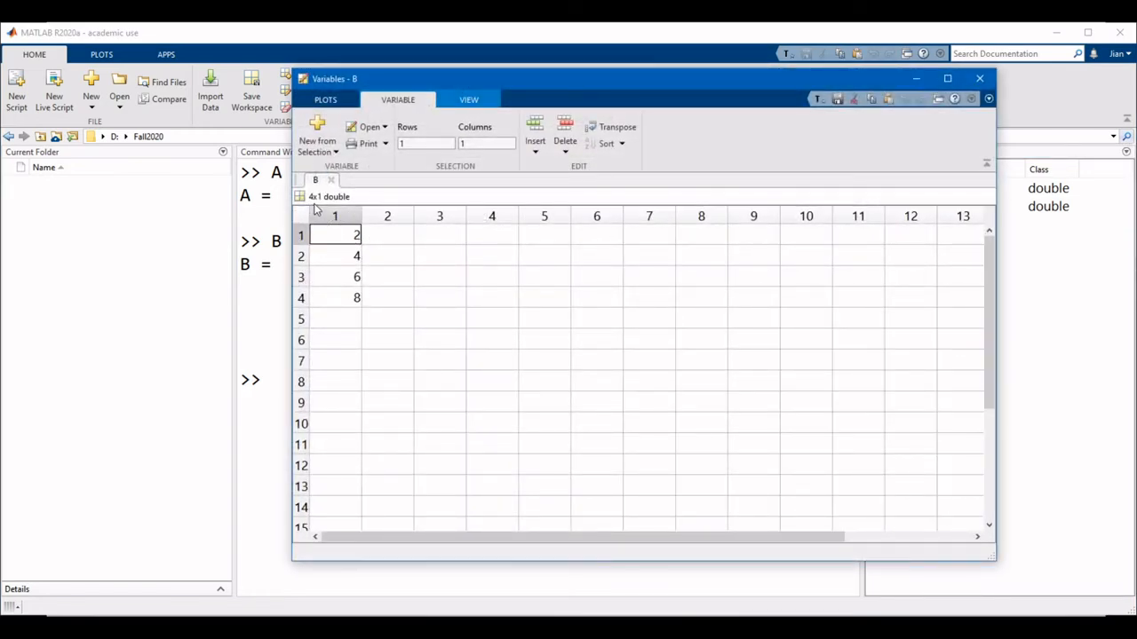
click(981, 78)
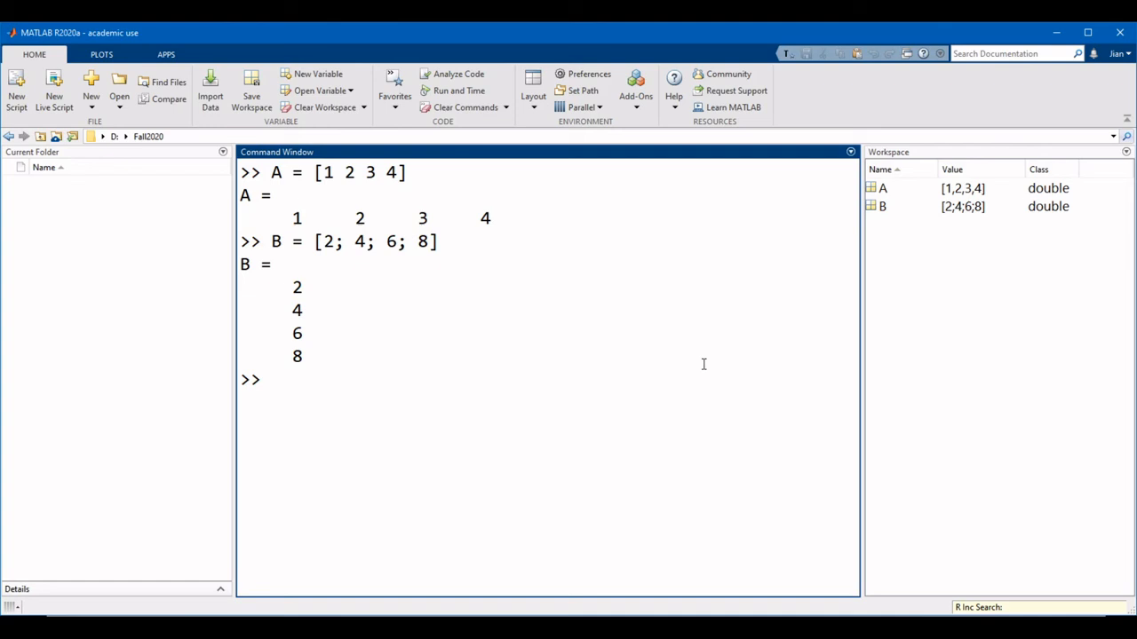
mouse_move(732, 383)
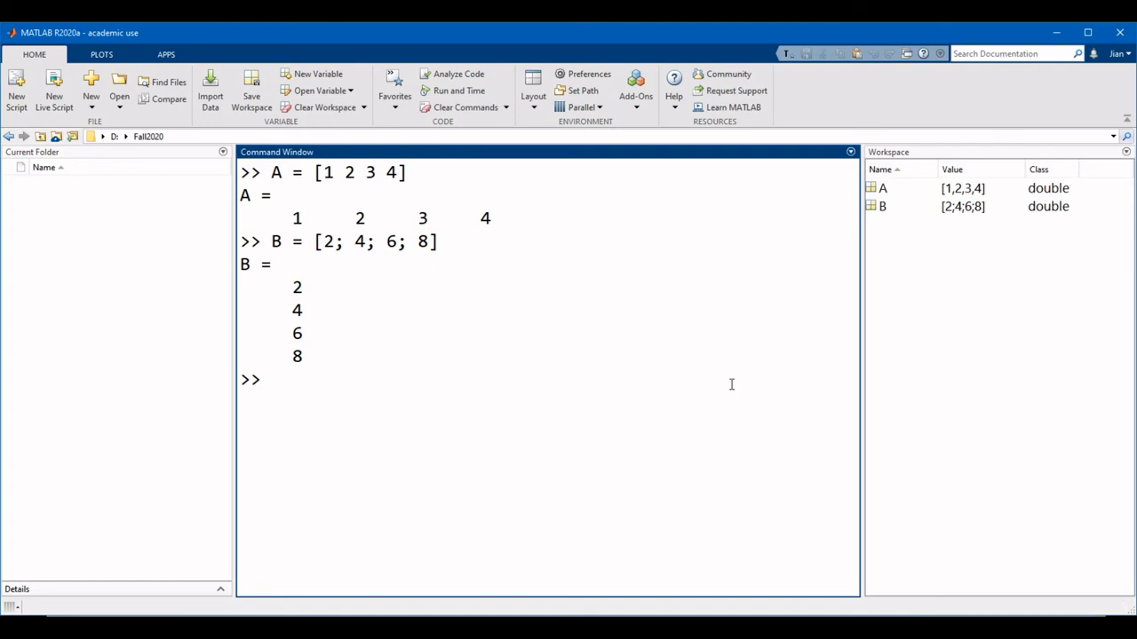
- Enter C = [1 2 3; 4 5 6] to define a 2-by-3 matrix
text(C =)
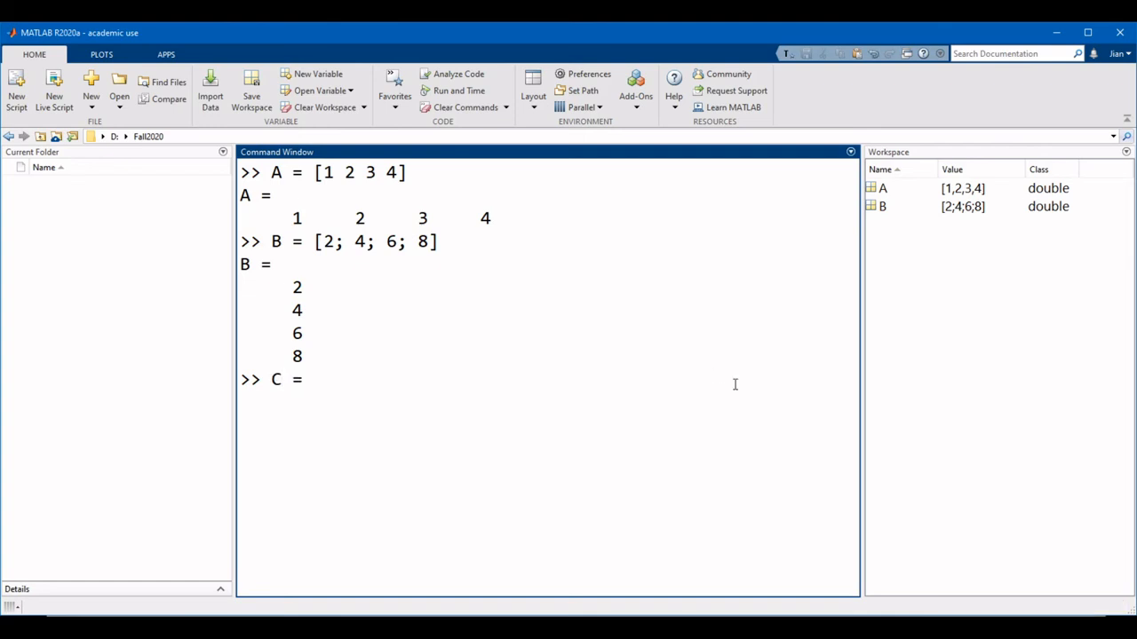
text([)
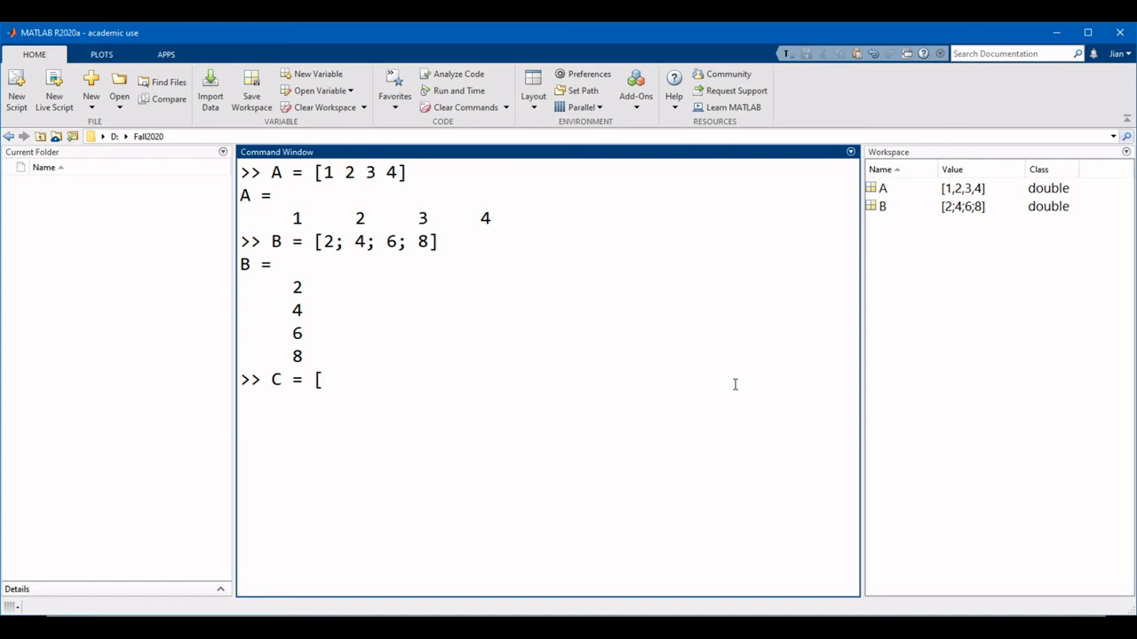
text(1 2)
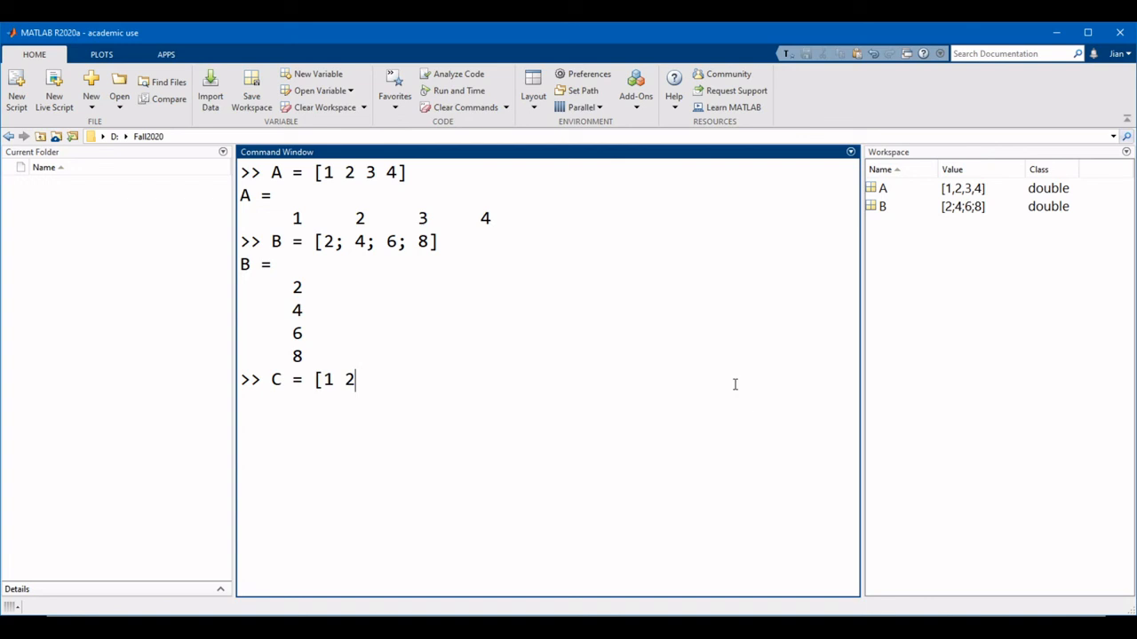
text(3)
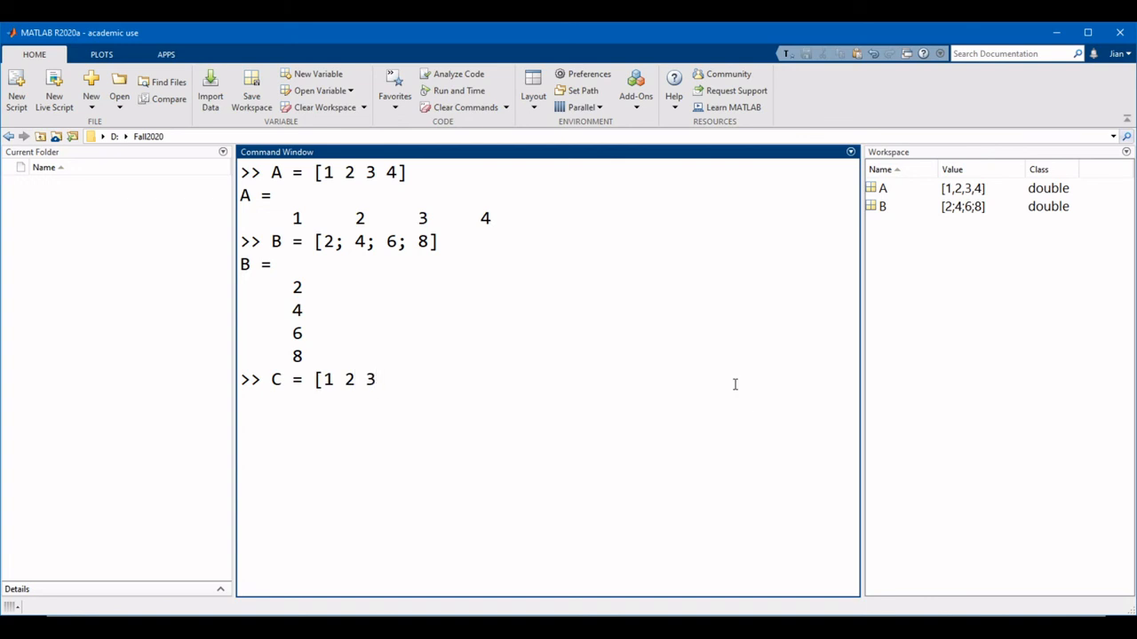
text(;)
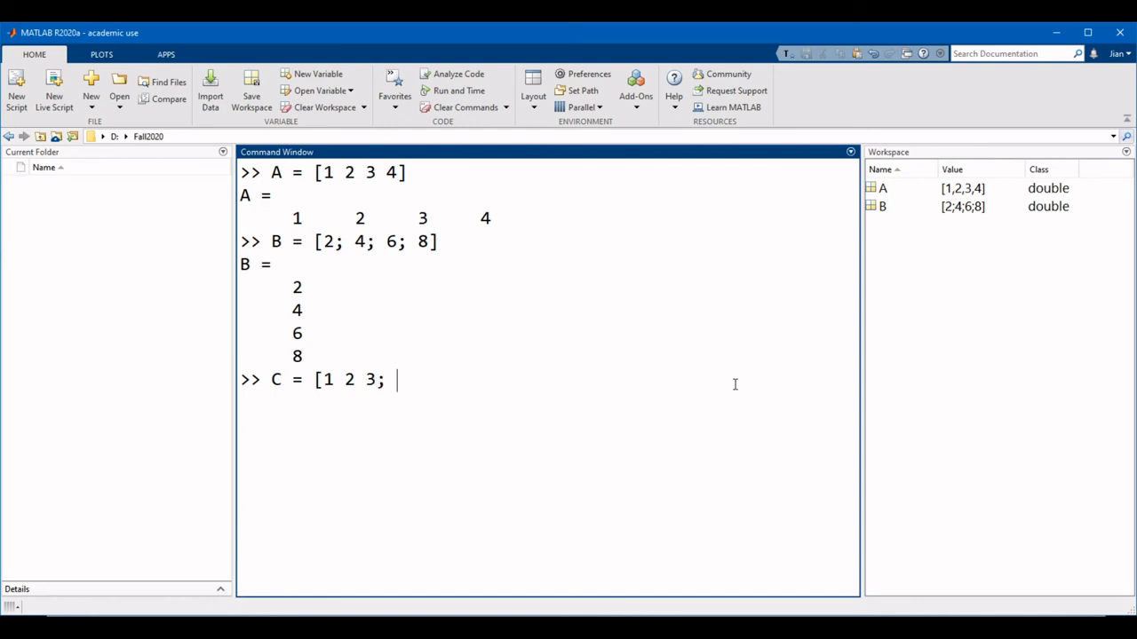
text(4 5 6)
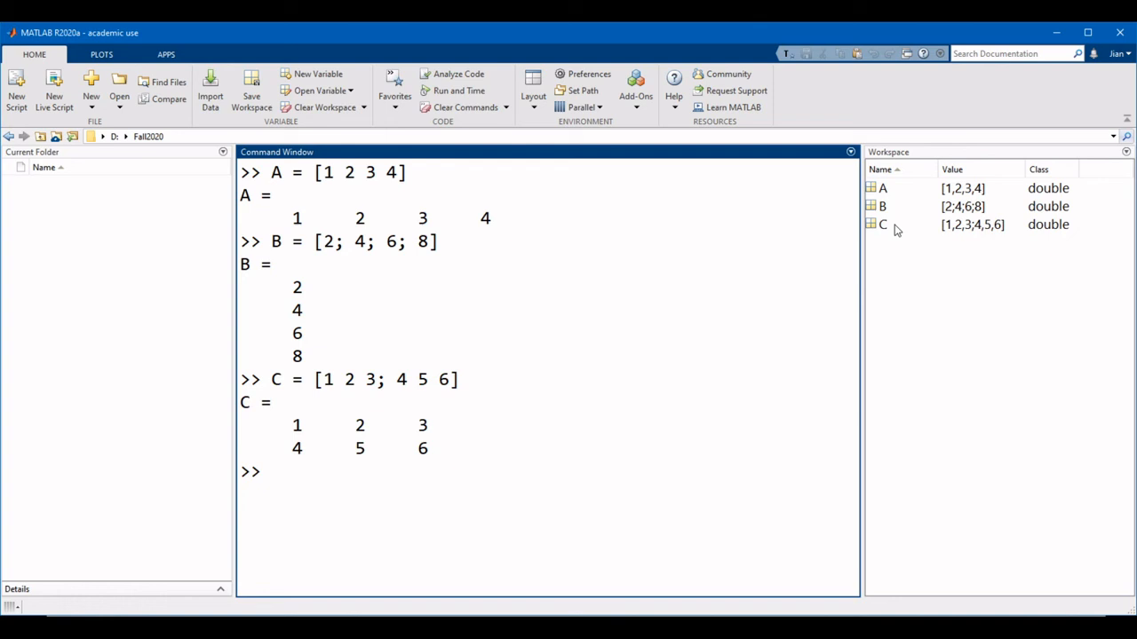
double_click(881, 224)
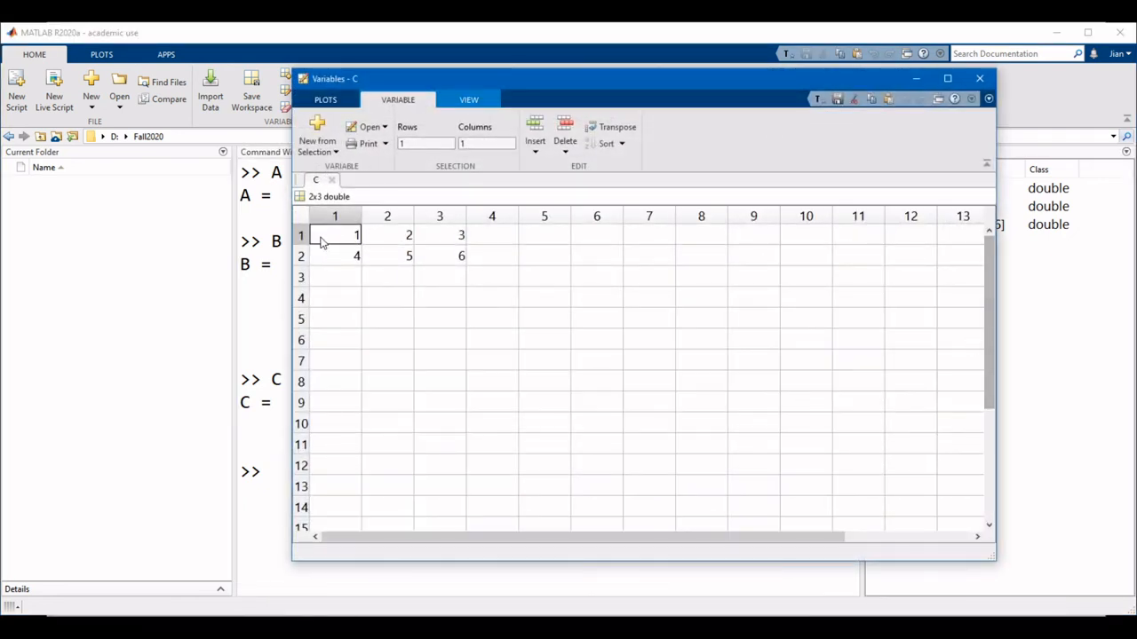
mouse_move(462, 241)
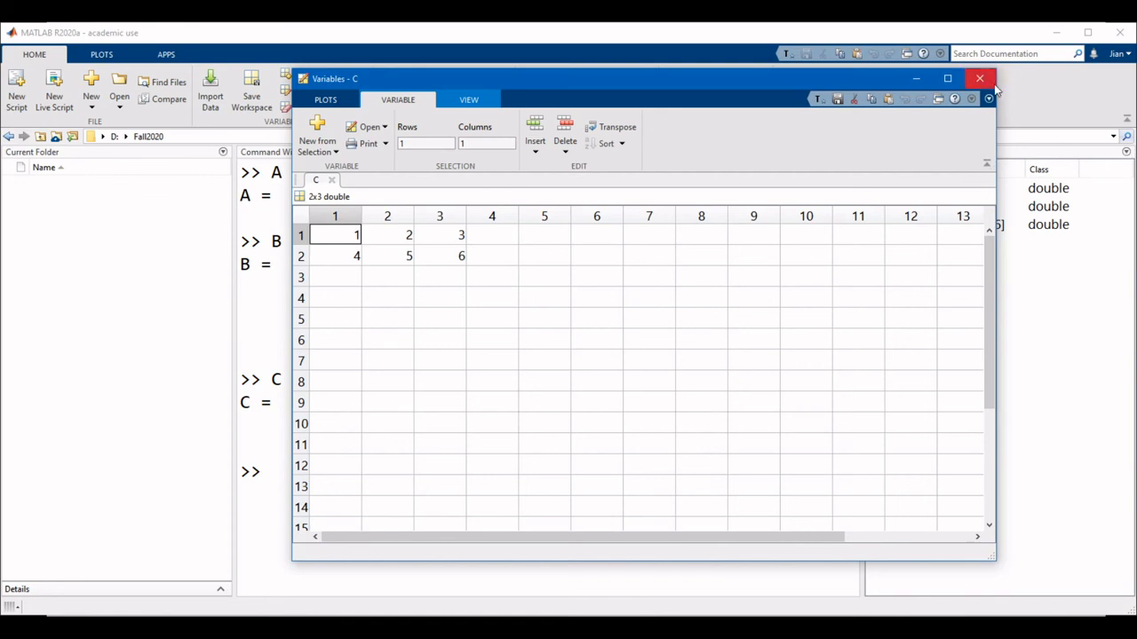
click(981, 78)
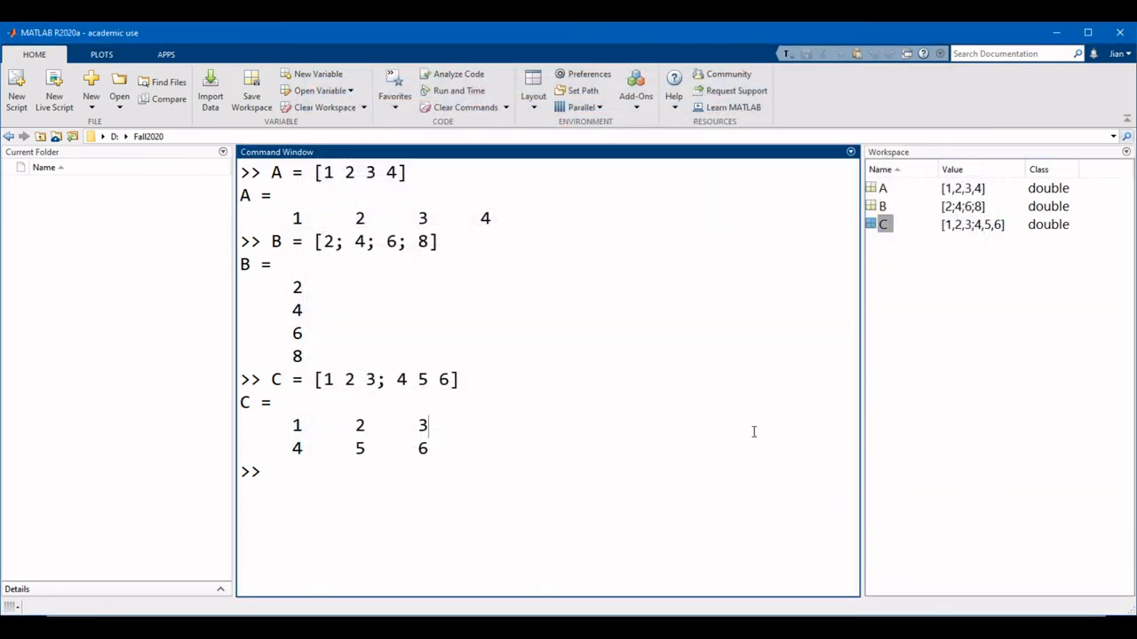
- Run size(C) to get ans = 2 3 and highlight the row count 2
click(270, 472)
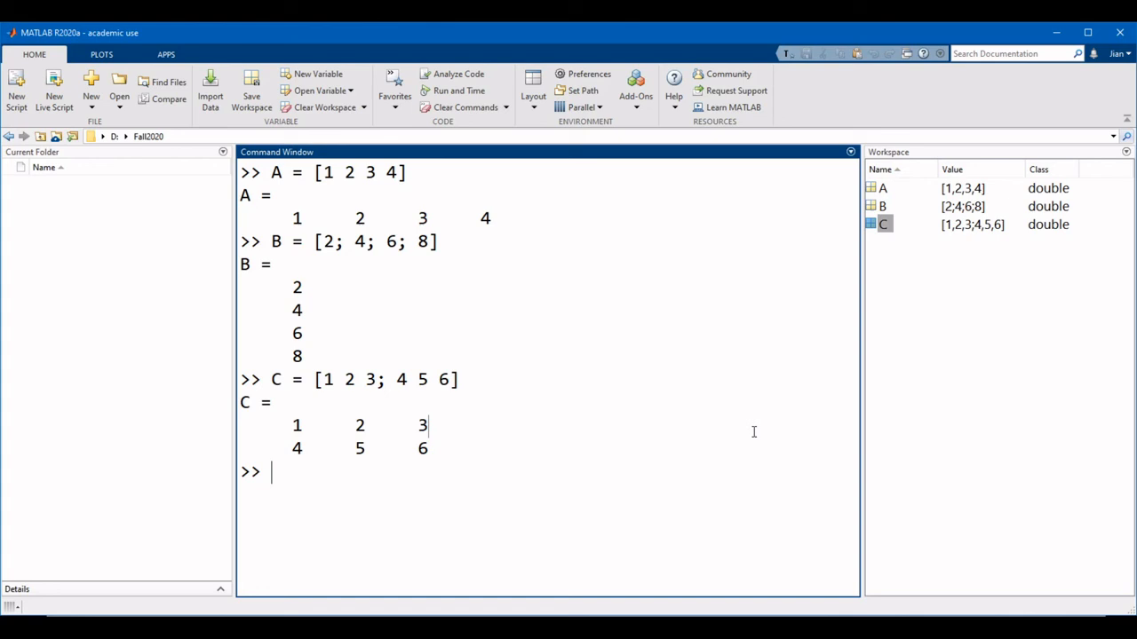
text(size)
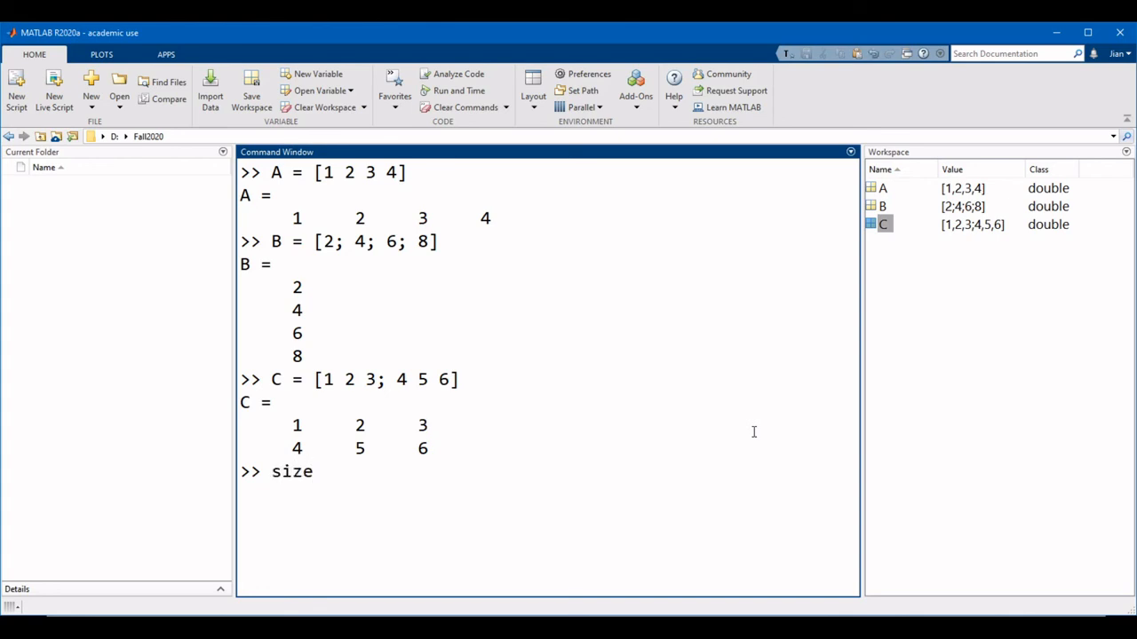
text(()
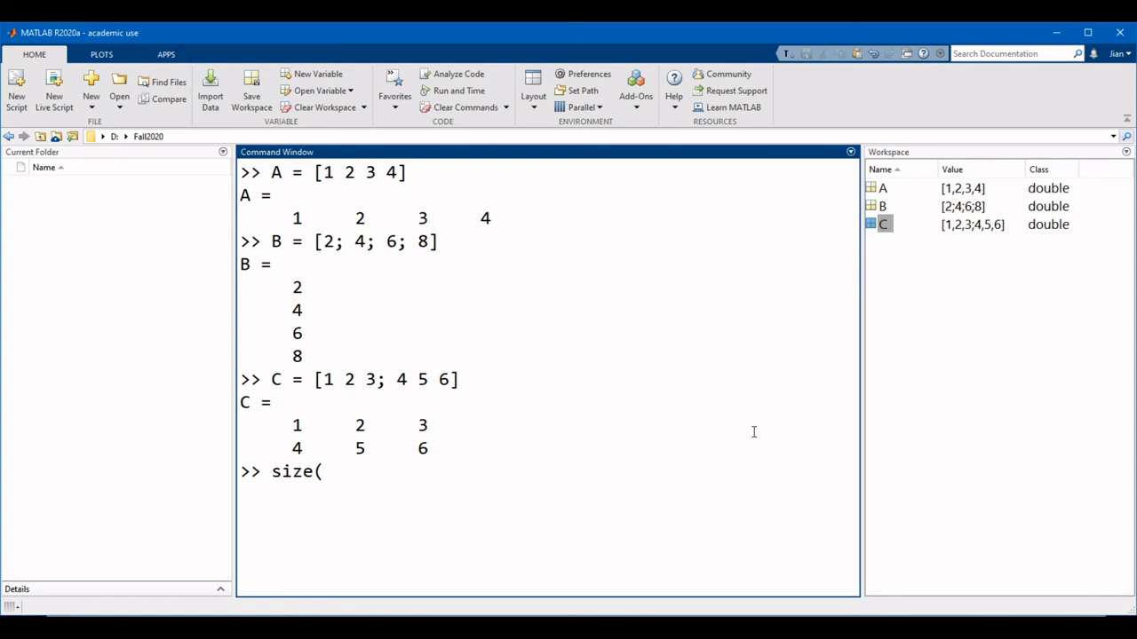
text(C))
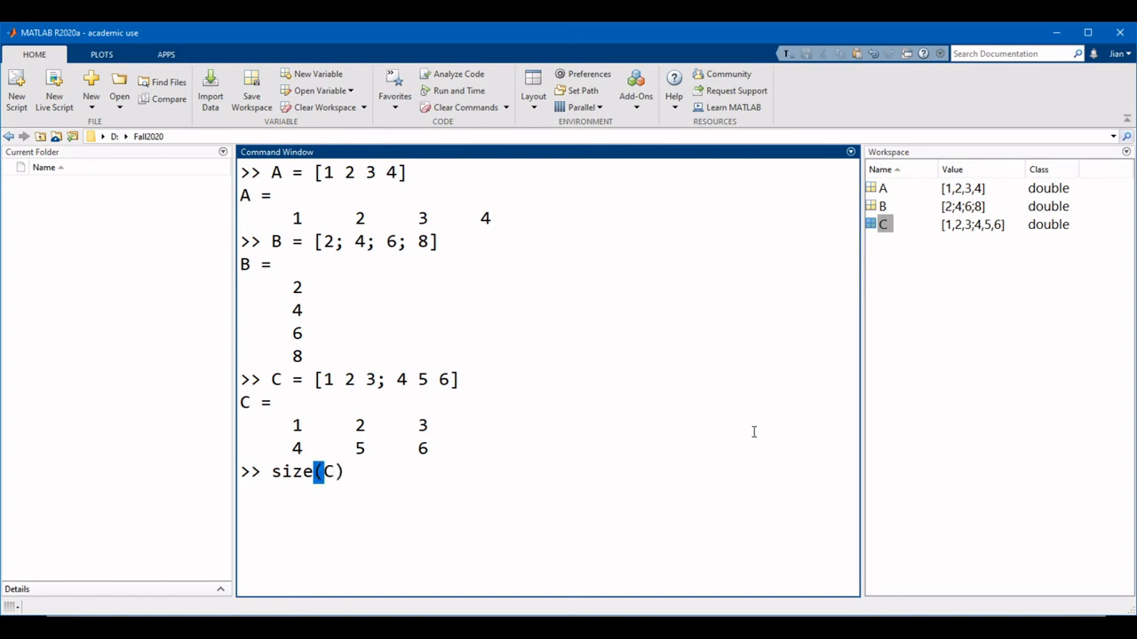
key(Return)
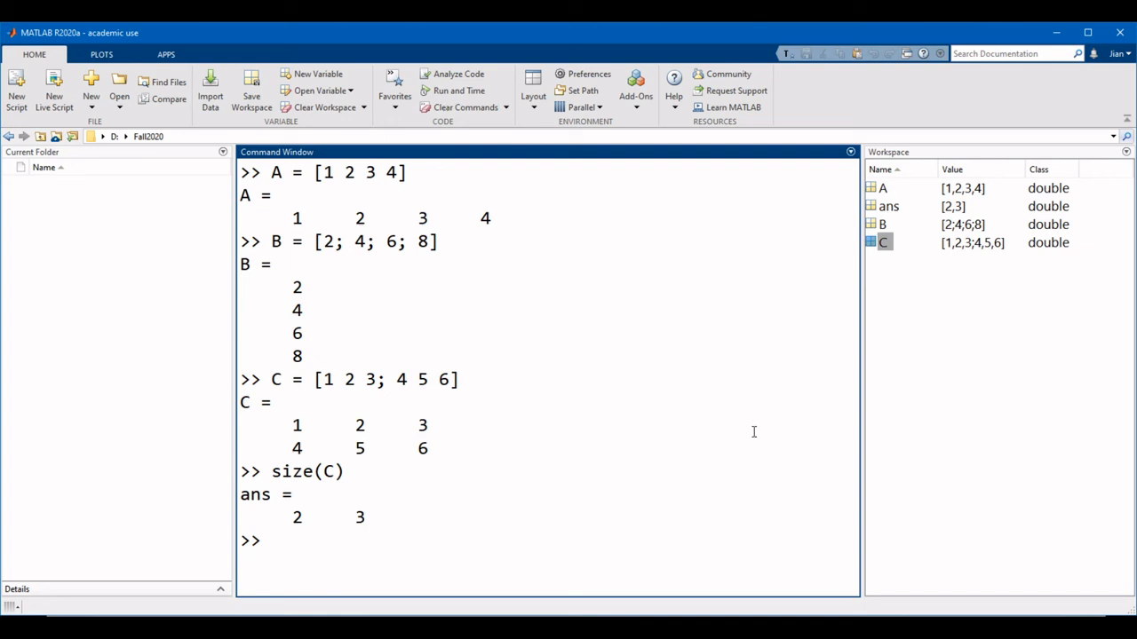
click(888, 206)
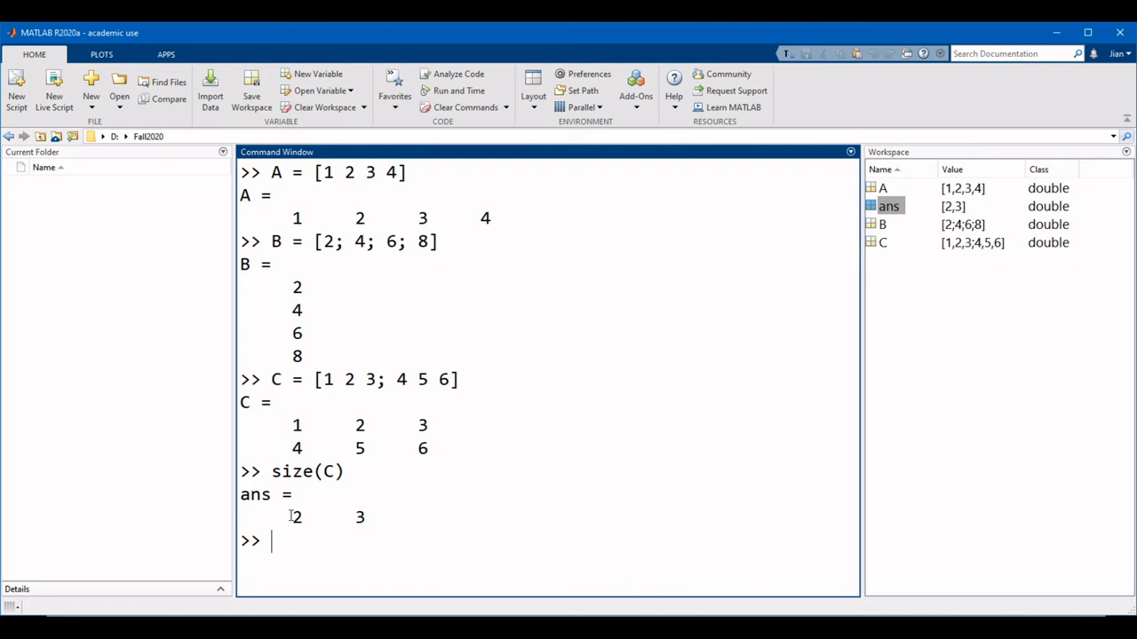
double_click(297, 516)
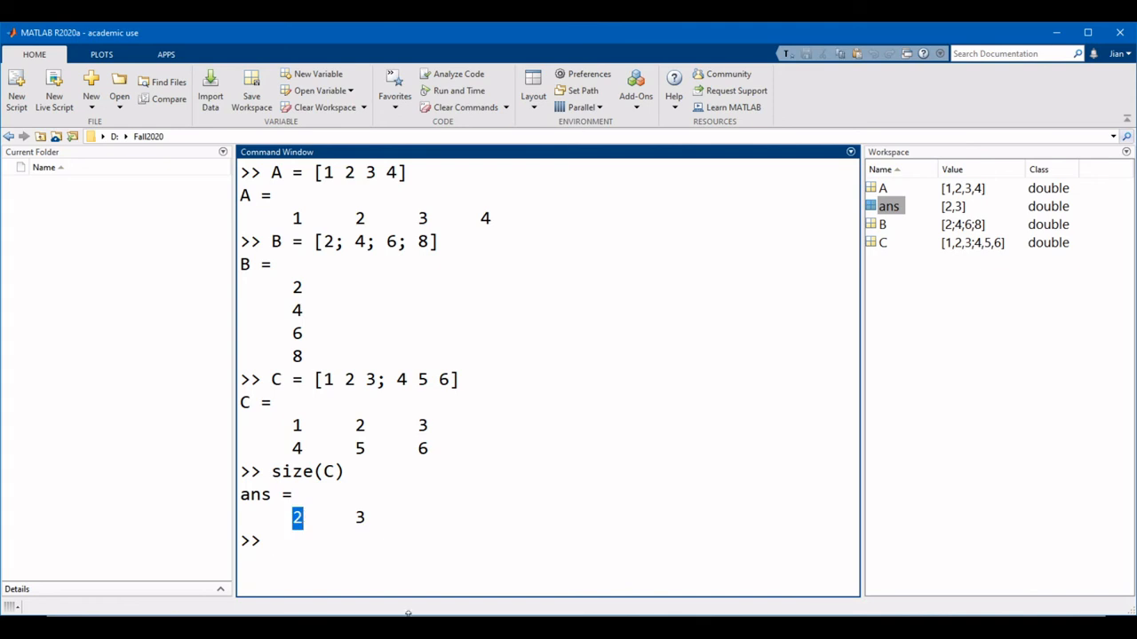